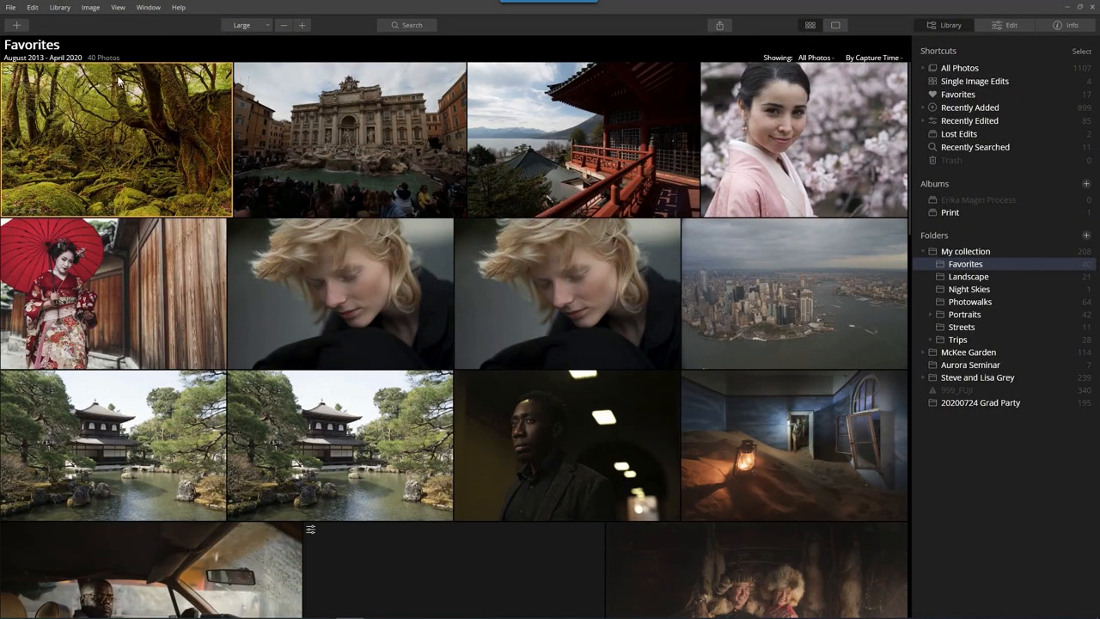
Step: Uninstall the Photoshop plugin from Luminar 4's Install Plugins dialog, dismissing the admin-rights warning
{"action": "left_click", "coordinate": [11, 7]}
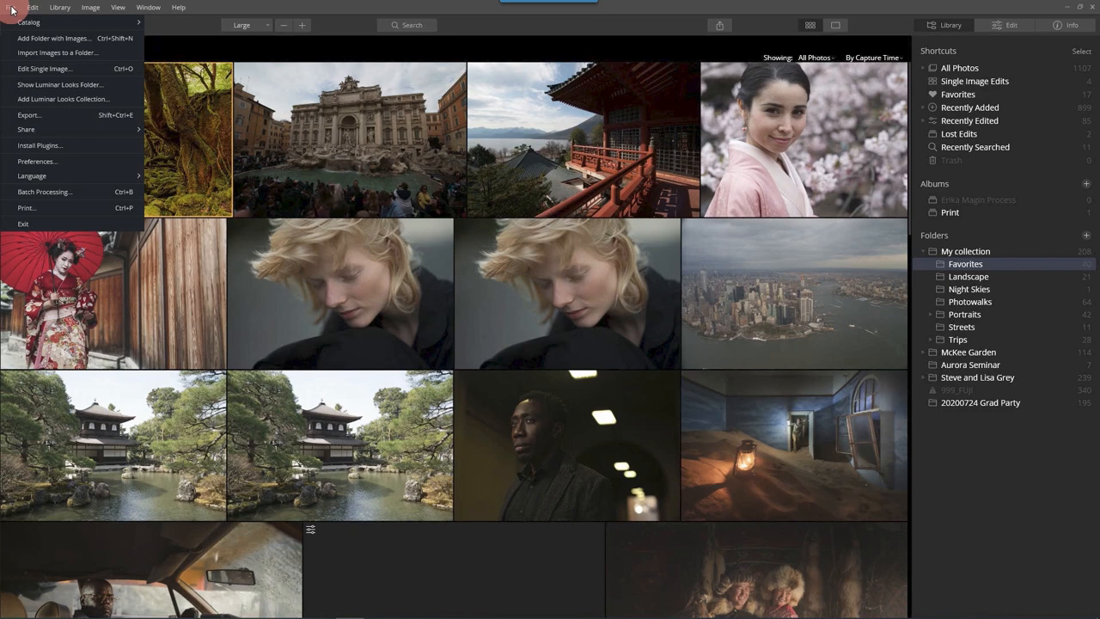
{"action": "mouse_move", "coordinate": [40, 144]}
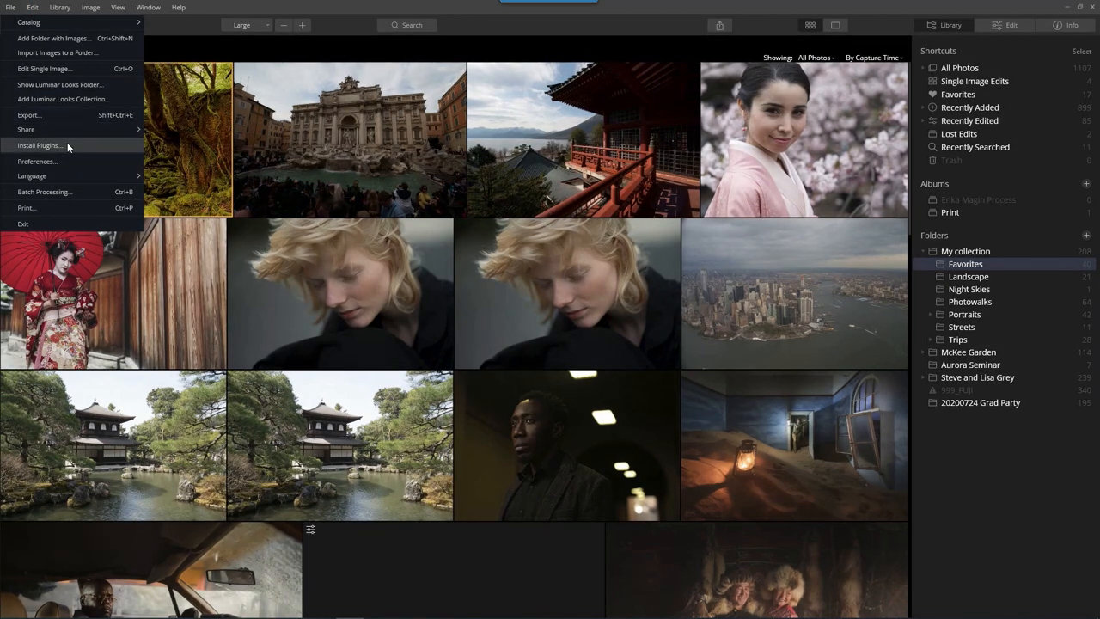
{"action": "left_click", "coordinate": [37, 145]}
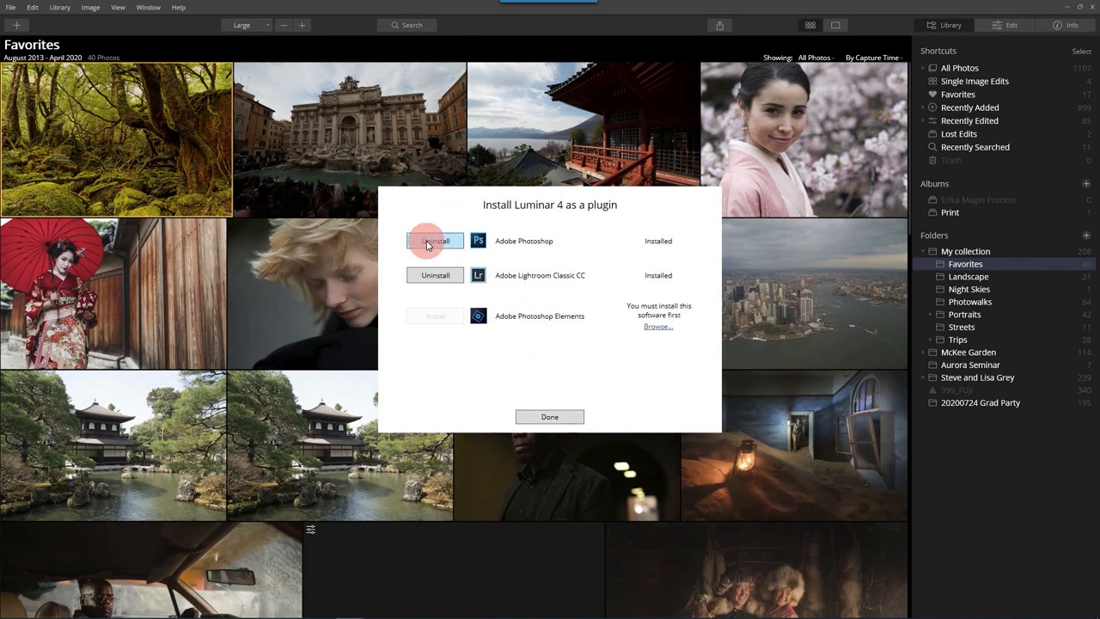
{"action": "left_click", "coordinate": [435, 241]}
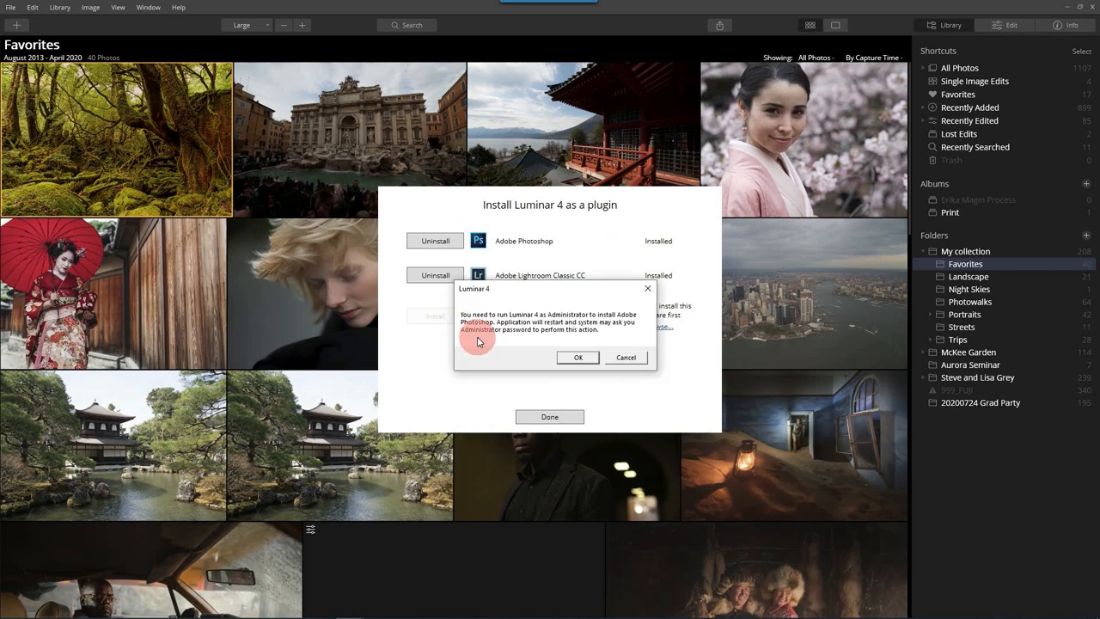
{"action": "left_click", "coordinate": [577, 357]}
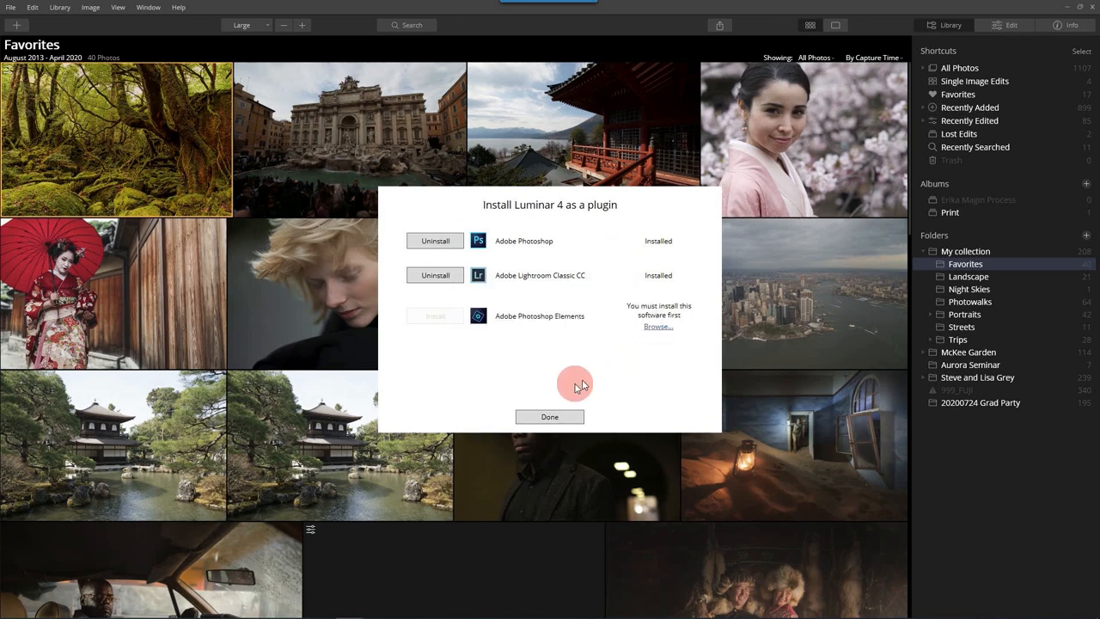
{"action": "left_click", "coordinate": [549, 416]}
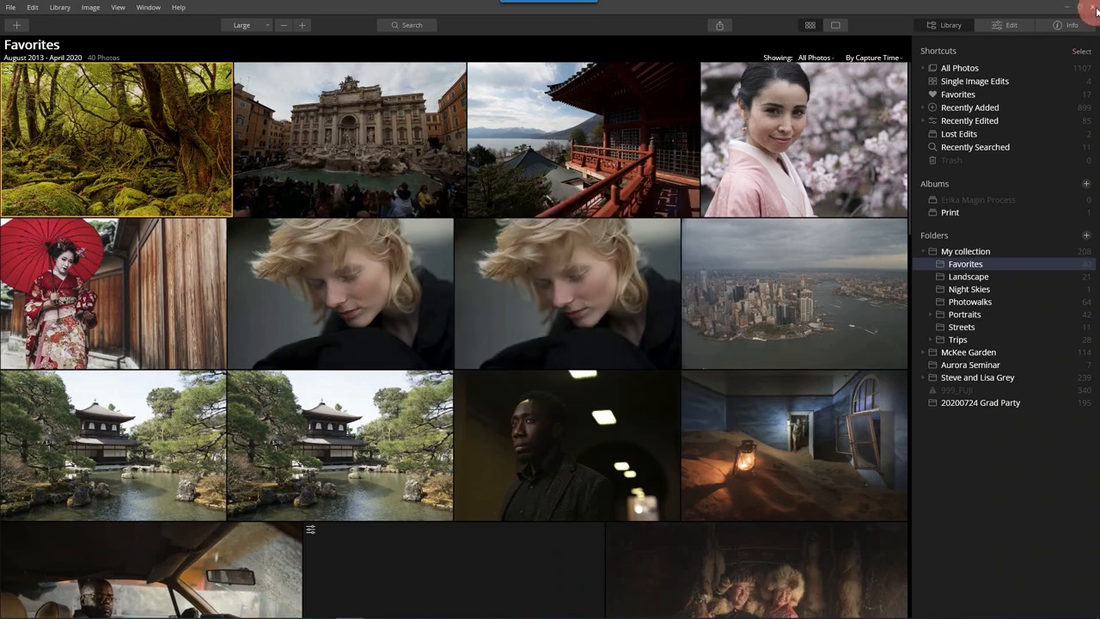
Step: Quit Luminar 4, switch to Photoshop and quit it too, leaving only the desktop
{"action": "left_click", "coordinate": [1094, 7]}
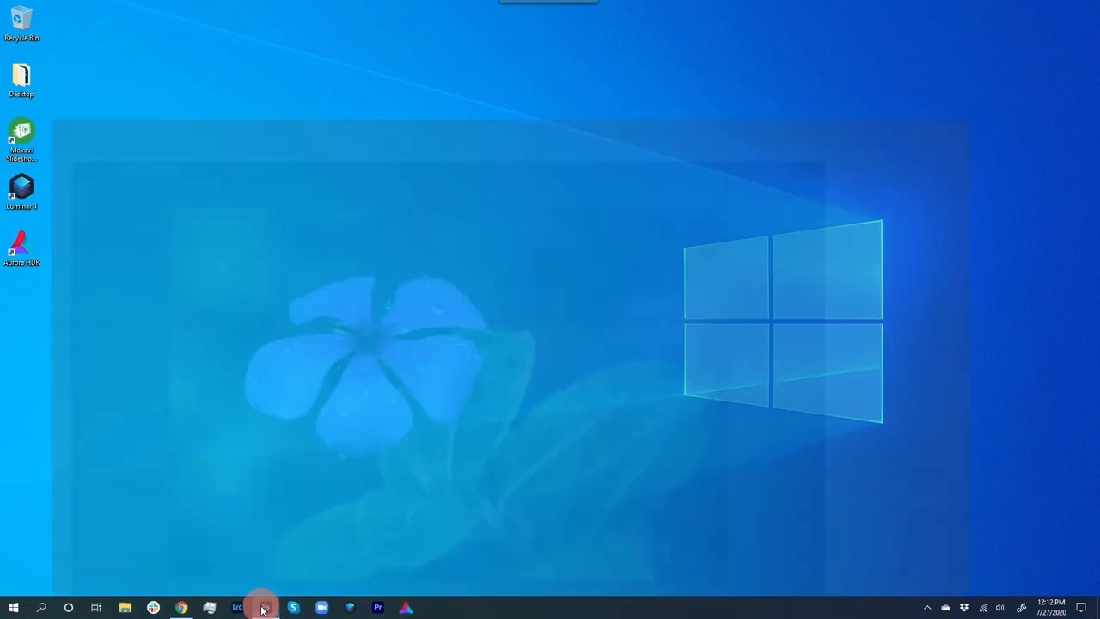
{"action": "left_click", "coordinate": [238, 608]}
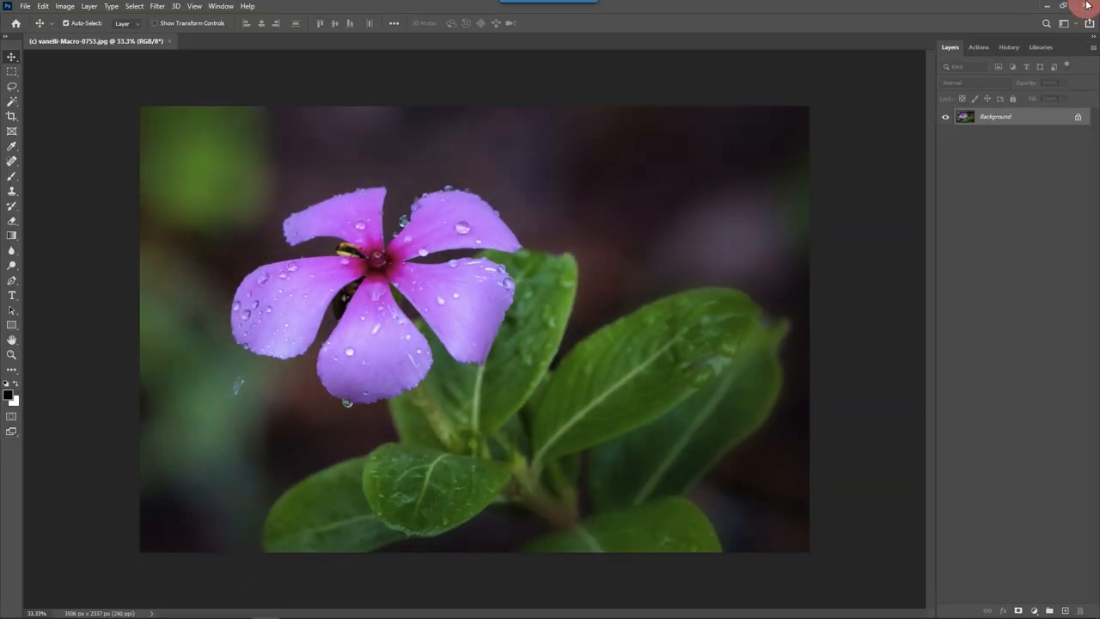
{"action": "left_click", "coordinate": [1062, 7]}
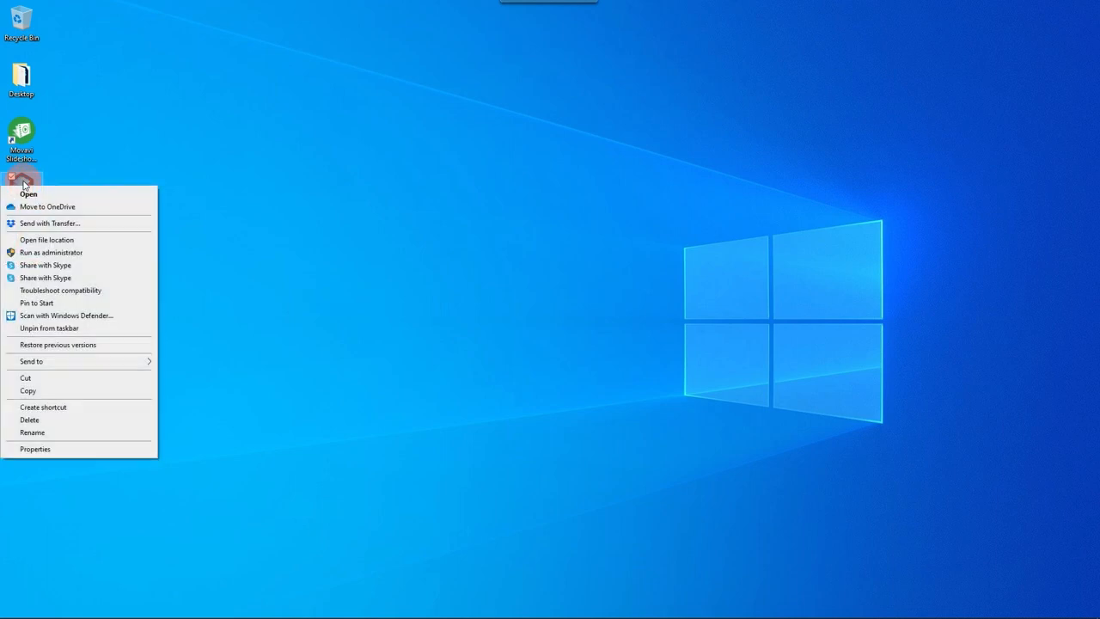
{"action": "mouse_move", "coordinate": [35, 449]}
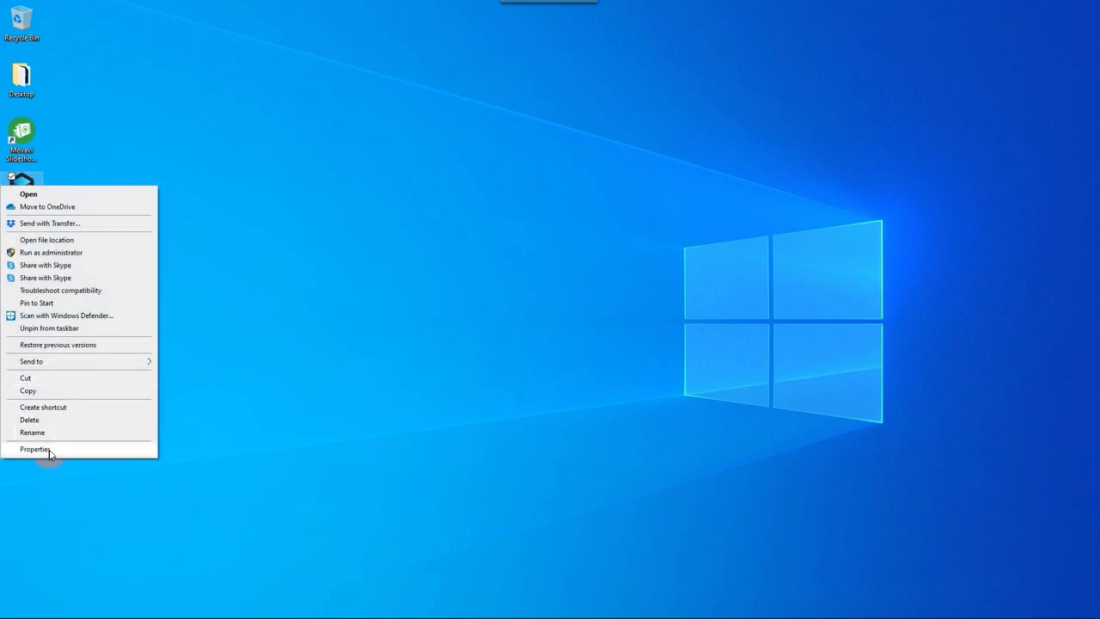
{"action": "mouse_move", "coordinate": [89, 261]}
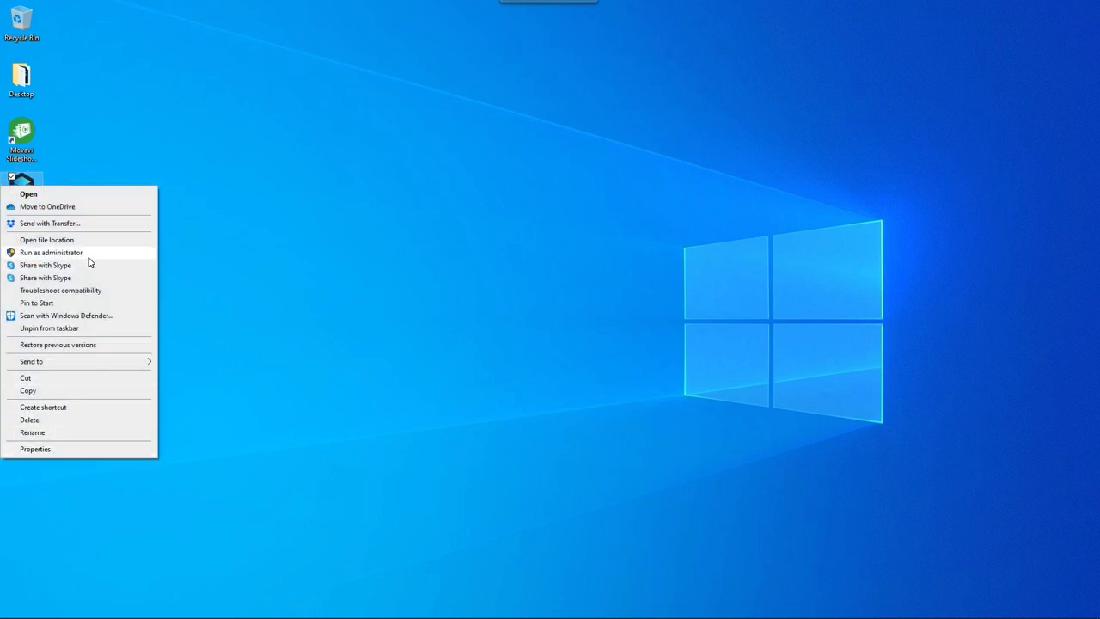
Step: Relaunch Luminar 4 from its desktop shortcut with Run as administrator
{"action": "left_click", "coordinate": [482, 389]}
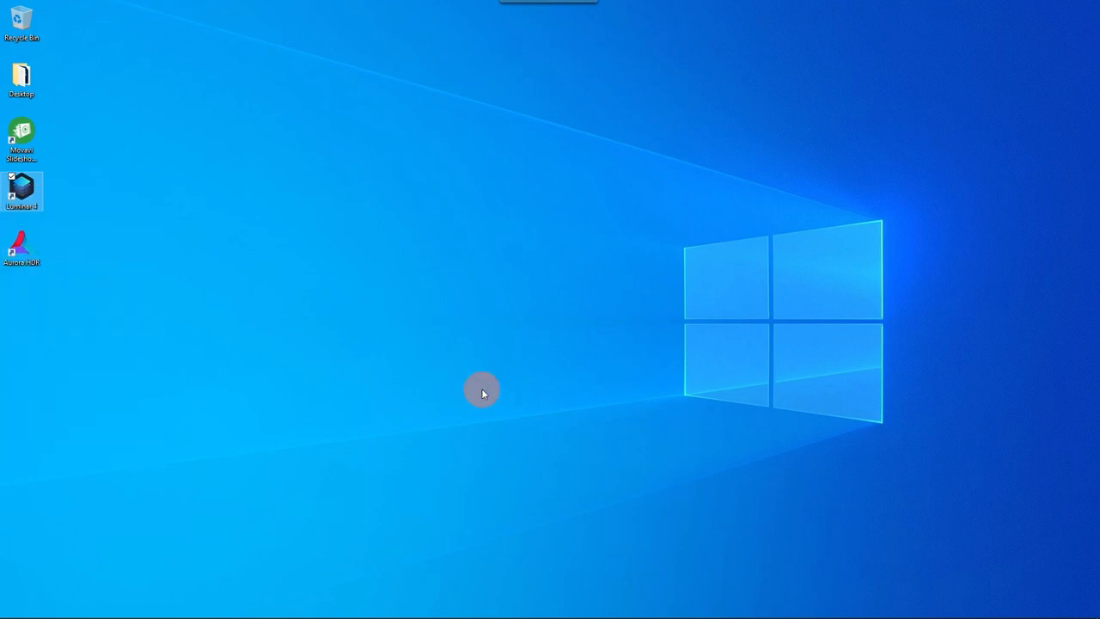
{"action": "double_click", "coordinate": [21, 187]}
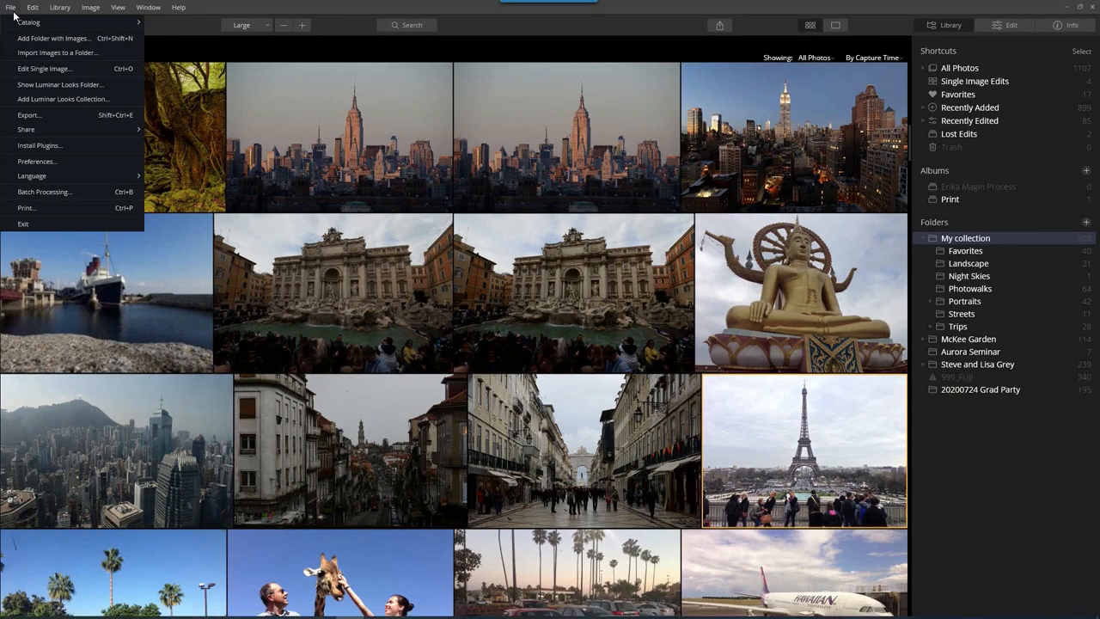
{"action": "mouse_move", "coordinate": [38, 144]}
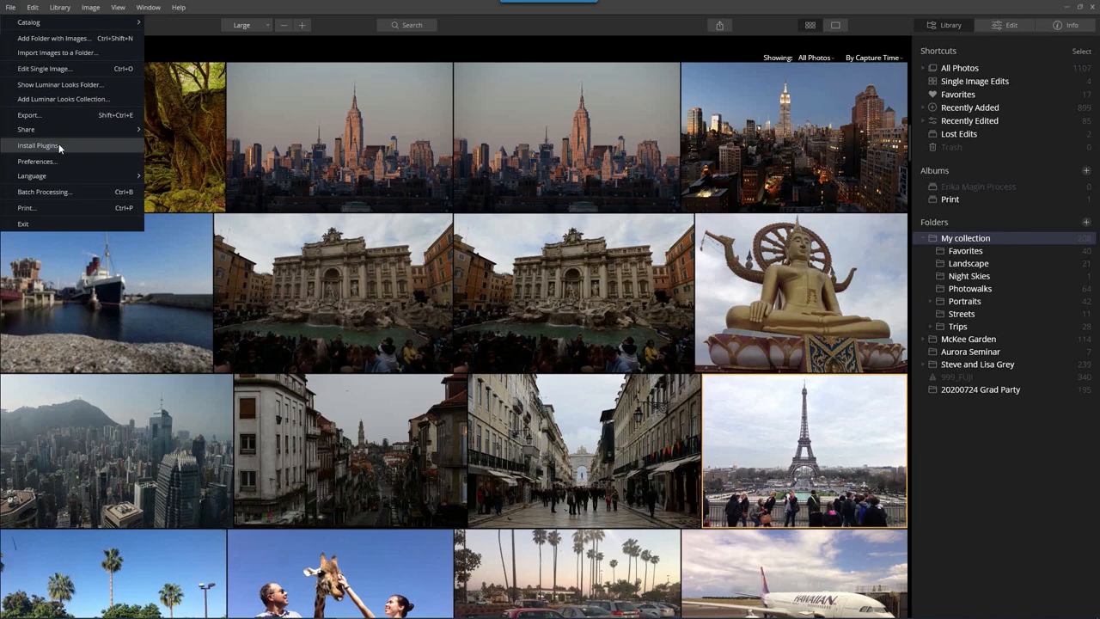
Step: From Install Plugins, install Luminar 4 into Adobe Lightroom Classic CC and Adobe Photoshop
{"action": "left_click", "coordinate": [38, 144]}
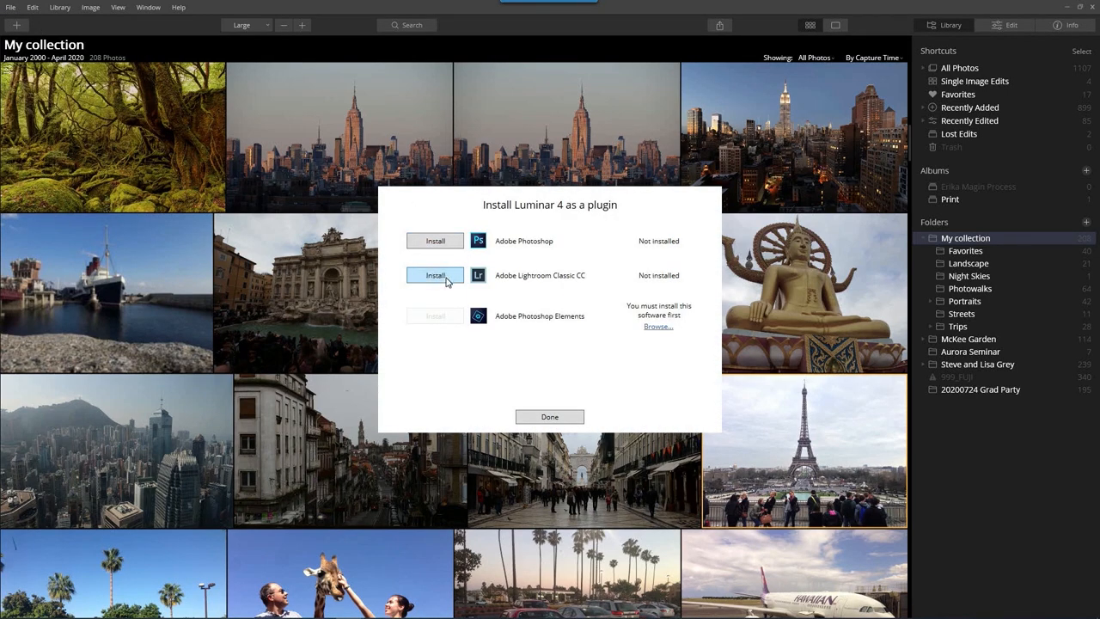
{"action": "left_click", "coordinate": [435, 275]}
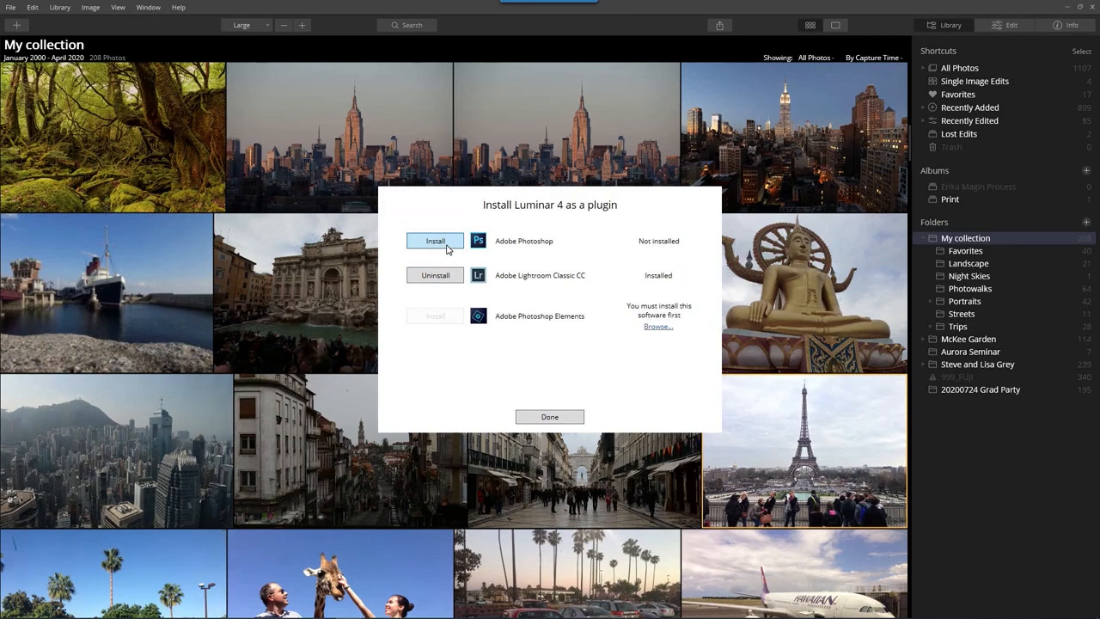
{"action": "left_click", "coordinate": [550, 417]}
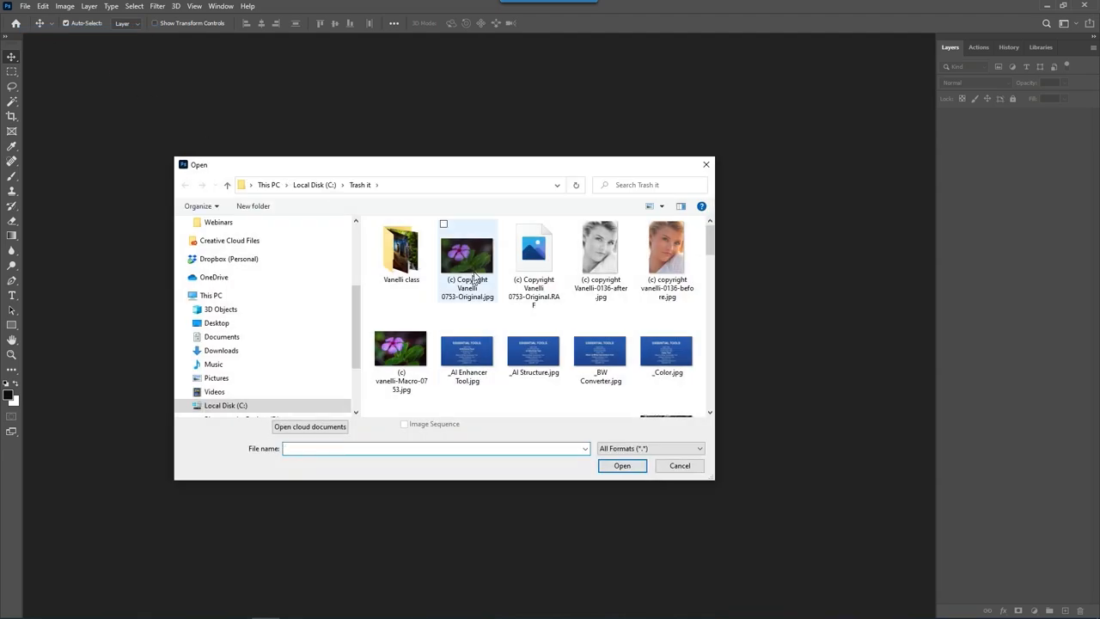
Step: Open the purple flower JPG in Photoshop to check Filter > Skylum Software lists Luminar 4
{"action": "left_click", "coordinate": [157, 7]}
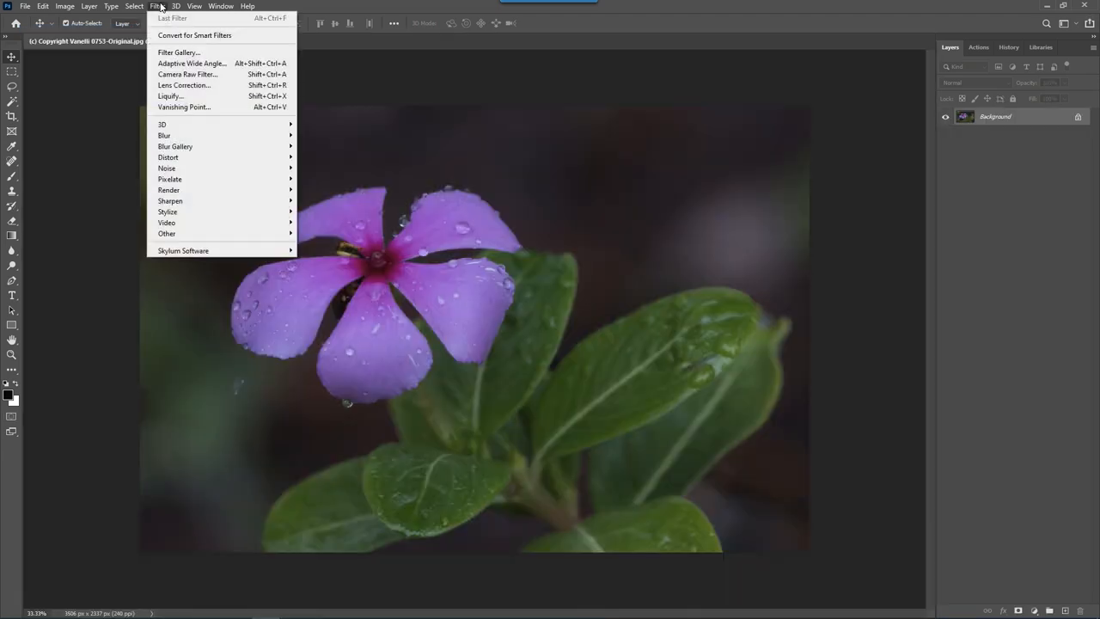
{"action": "mouse_move", "coordinate": [182, 251]}
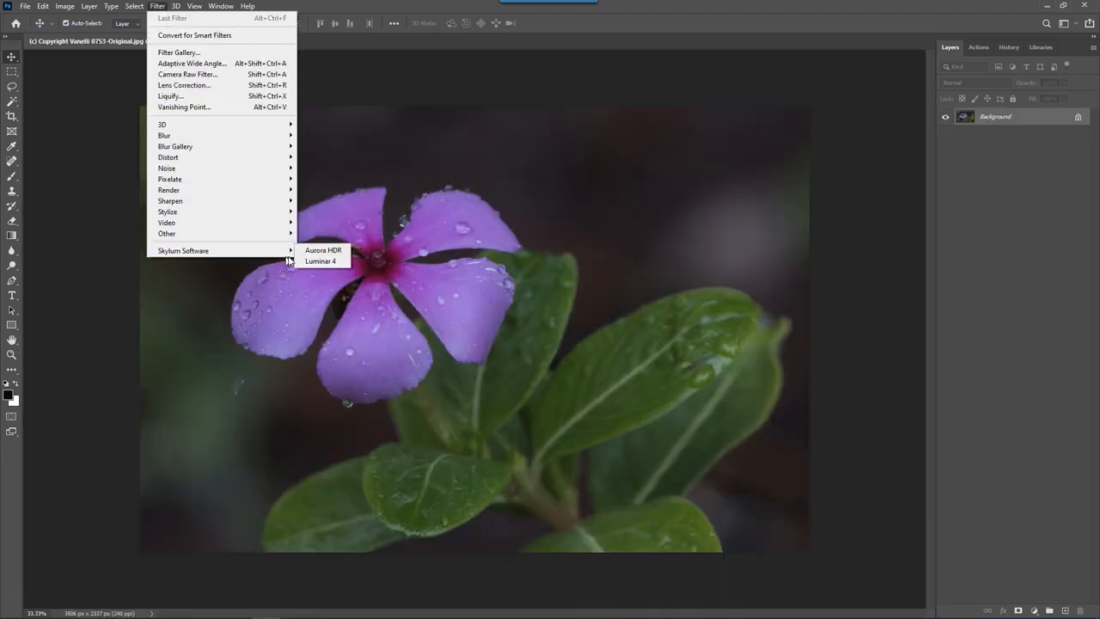